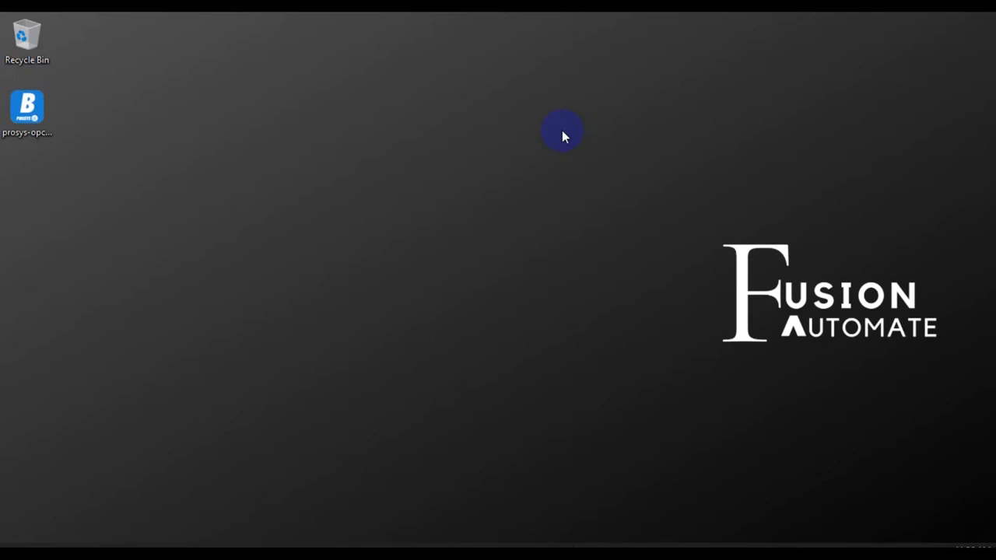
Launch the prosys-opc-ua-browser 4.1.2 installer from the desktop
double_click(26, 105)
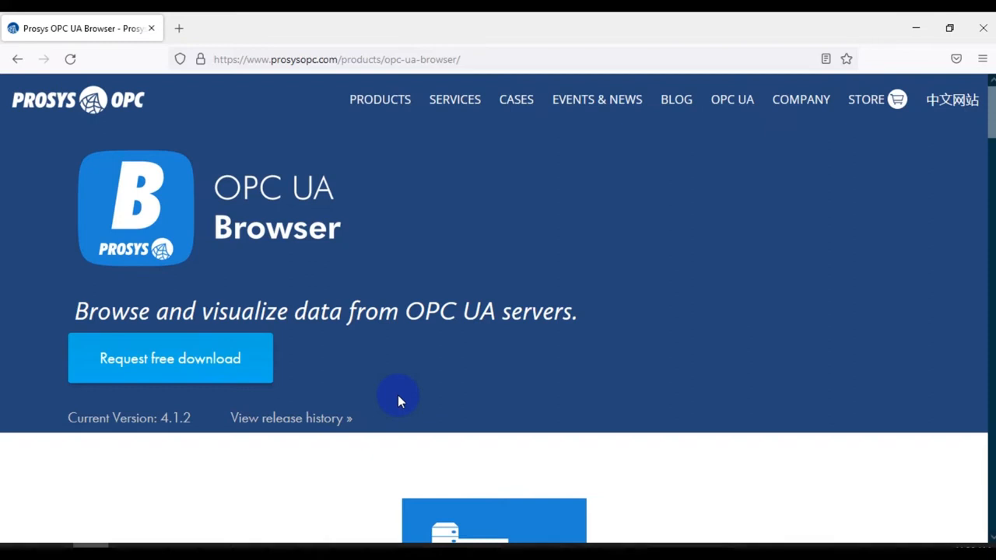
mouse_move(497, 264)
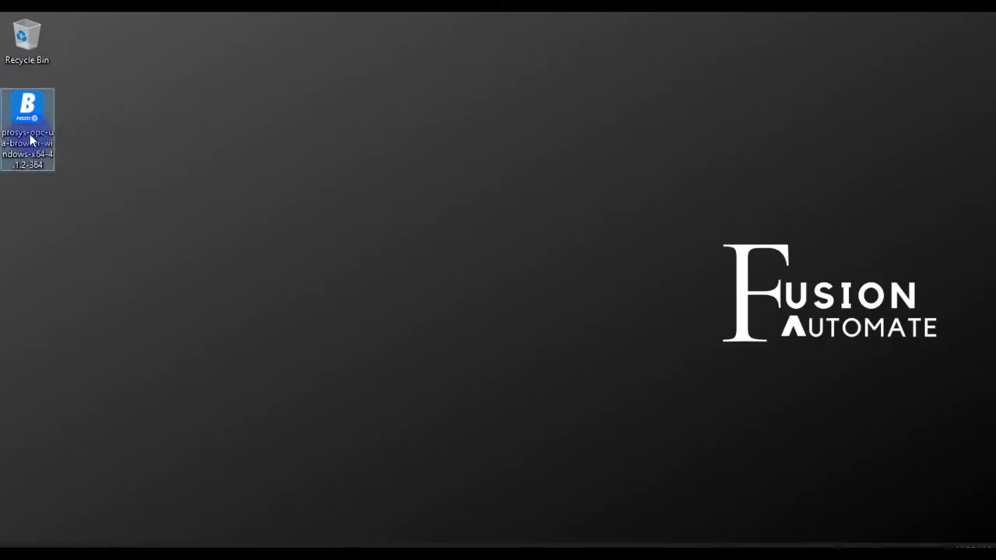
double_click(27, 117)
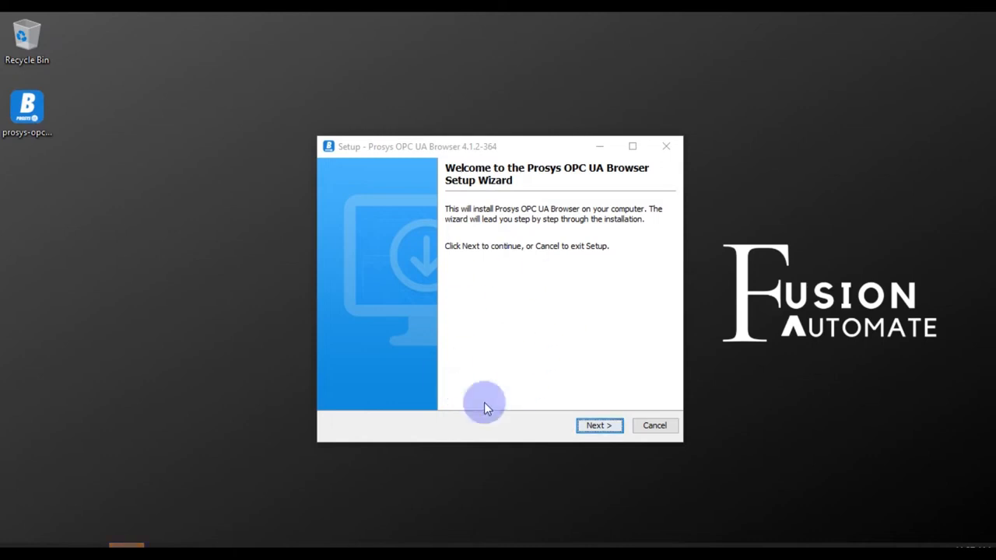
Pass the welcome page and accept the license agreement
click(598, 425)
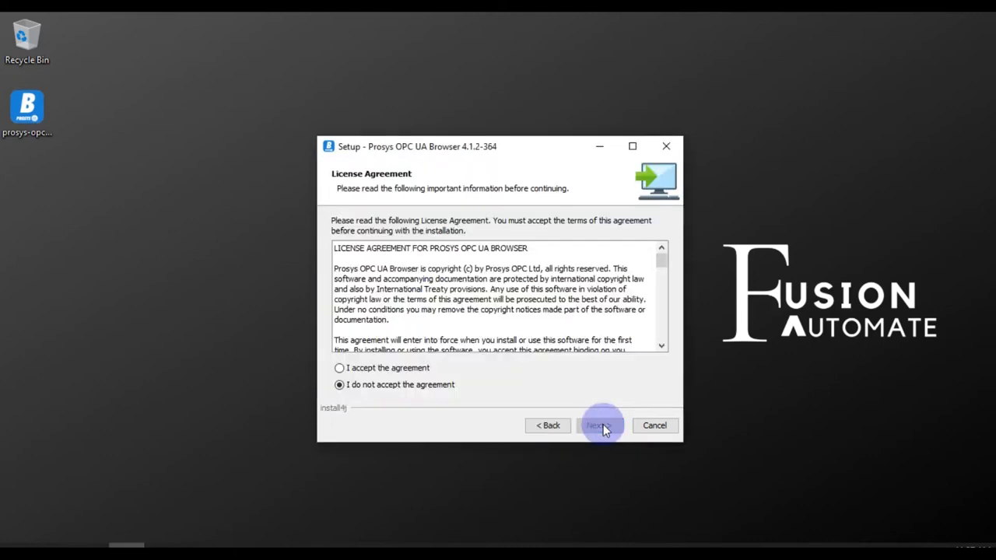
click(339, 367)
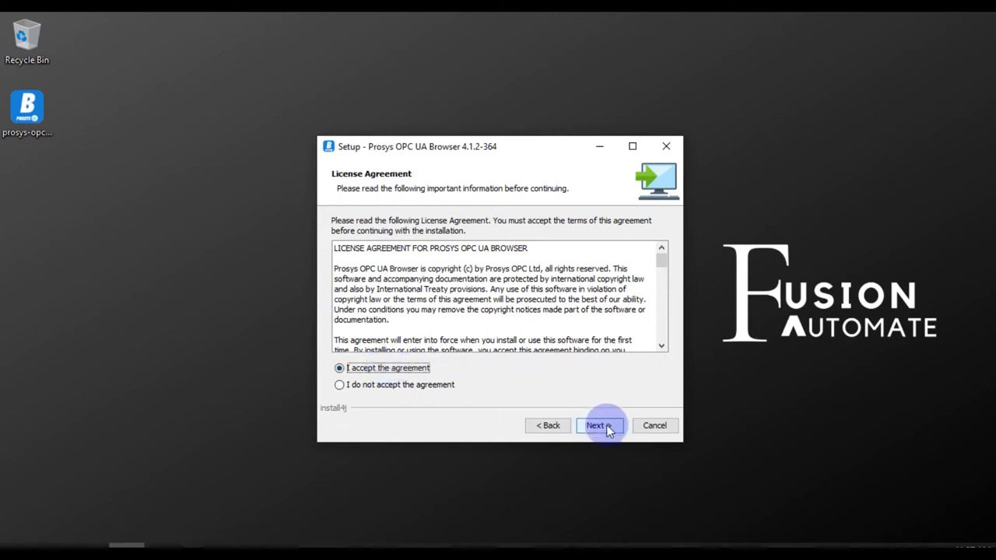
click(598, 425)
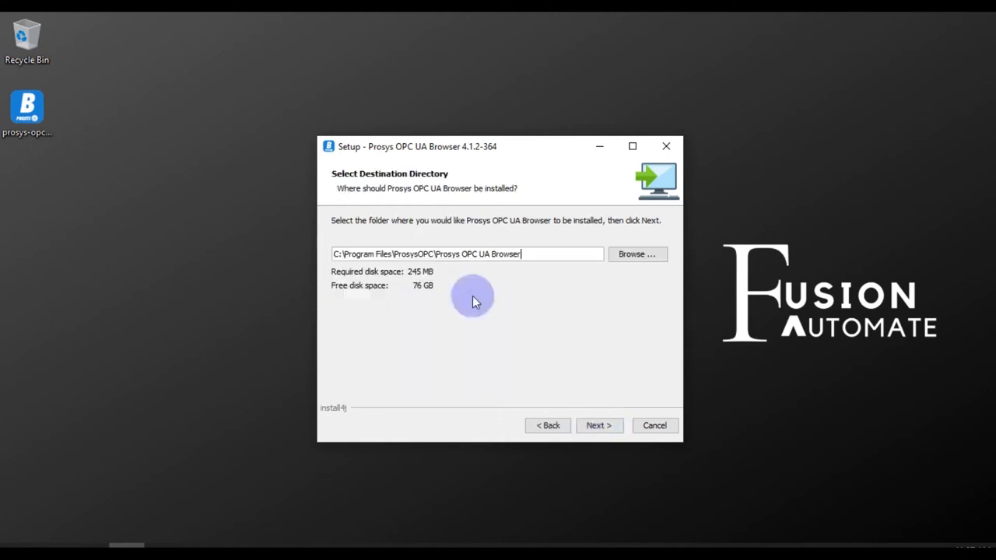
mouse_move(447, 278)
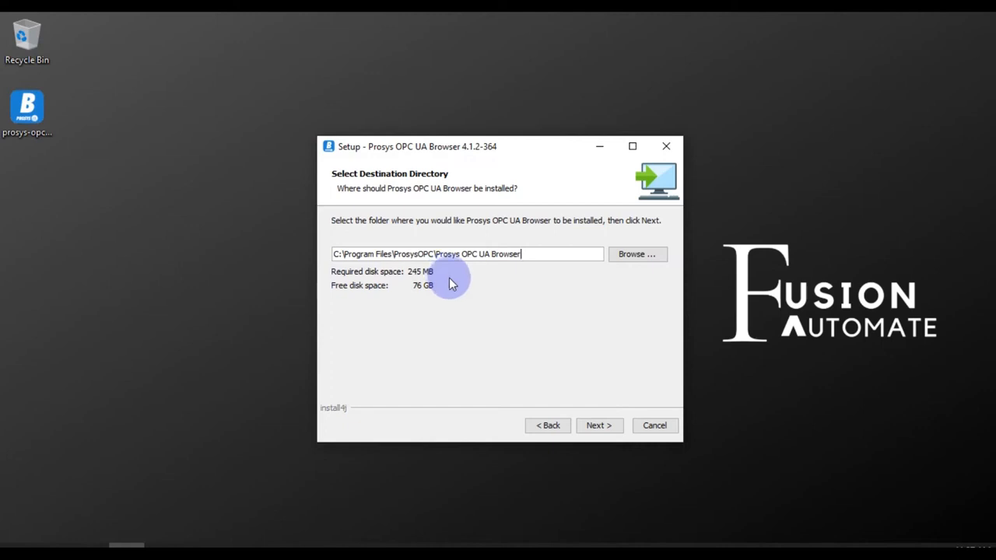
mouse_move(623, 282)
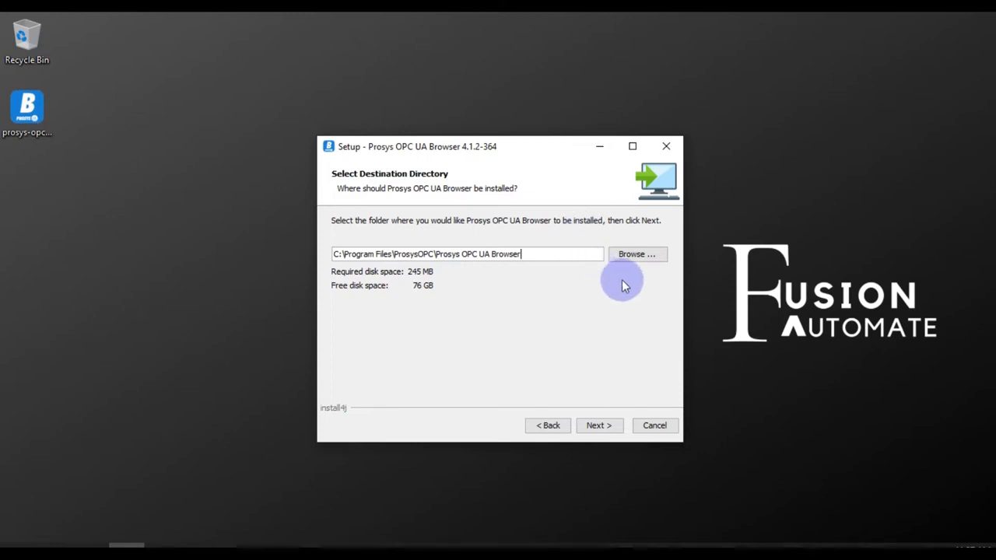
mouse_move(658, 237)
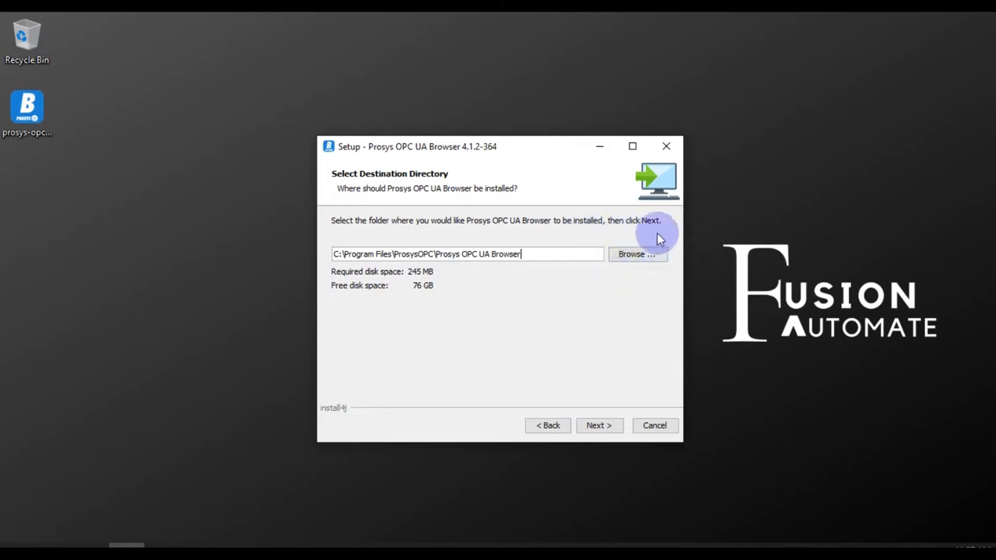
mouse_move(622, 279)
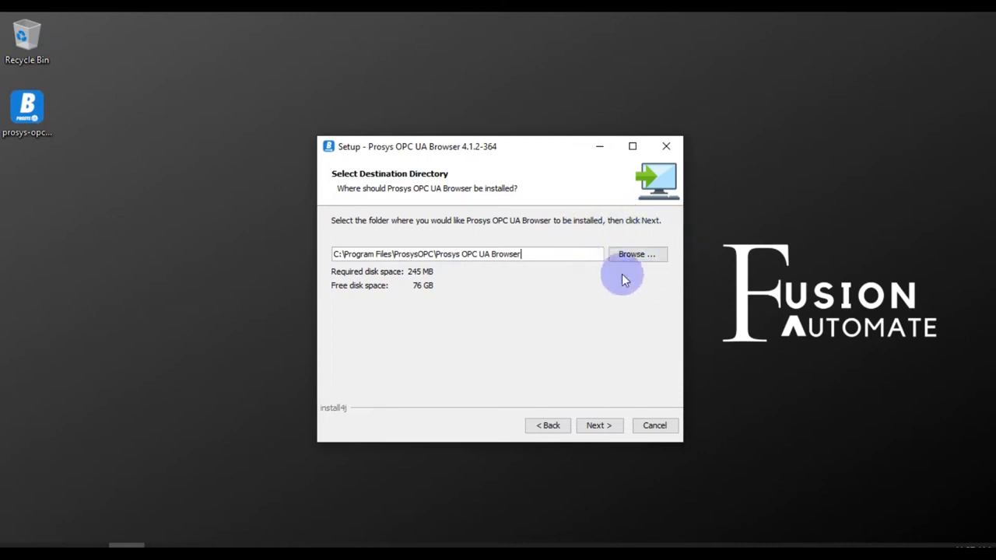
mouse_move(606, 399)
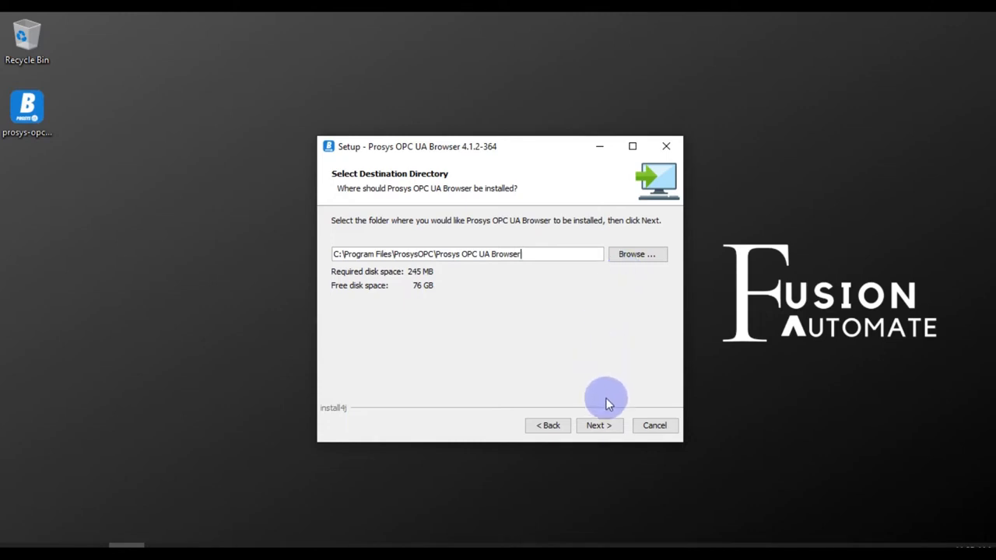
Install to the default folder with weekly update checks and a desktop icon
click(599, 425)
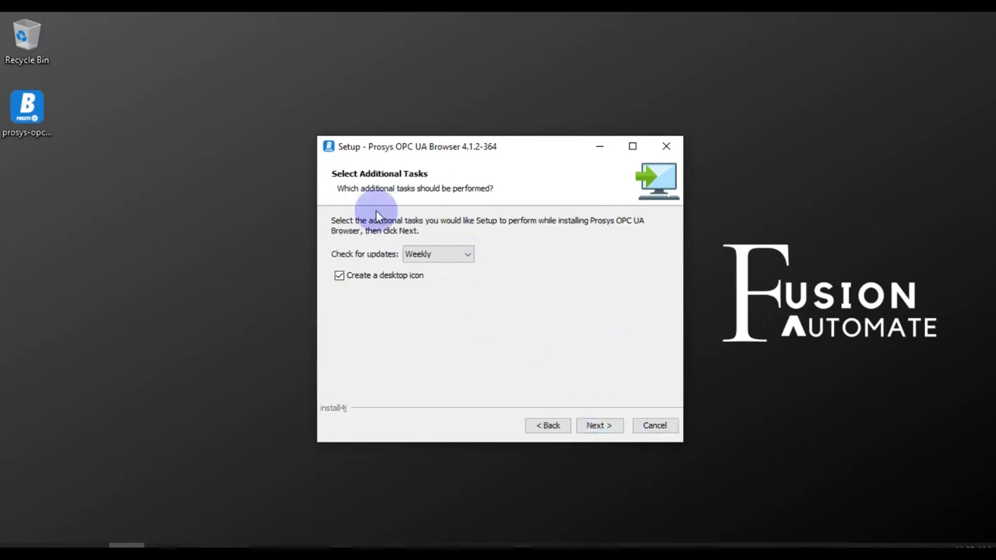
mouse_move(411, 301)
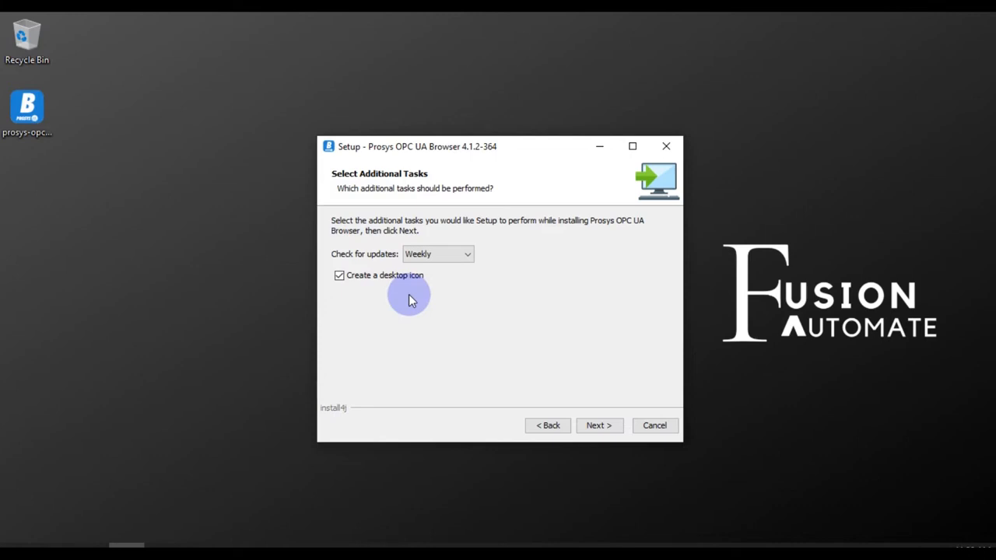
click(464, 254)
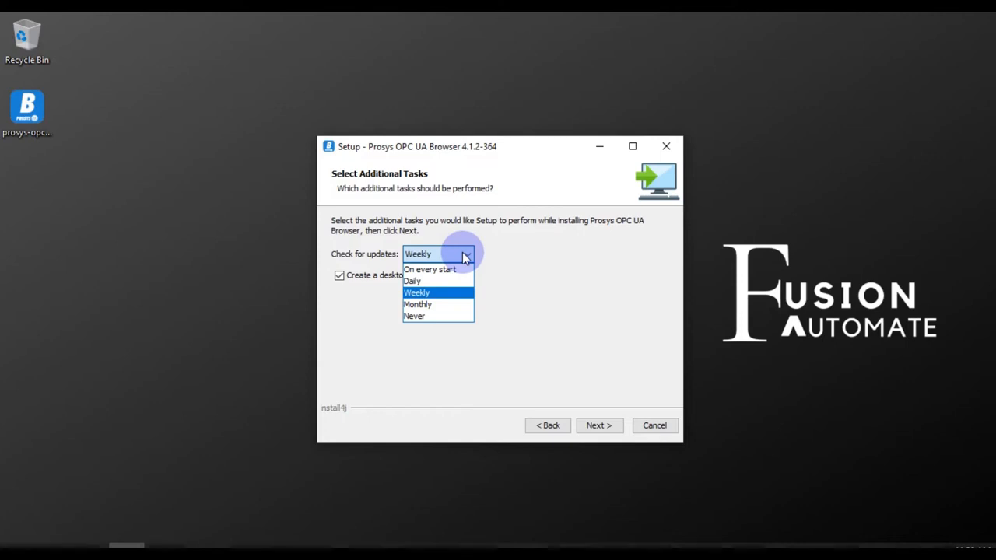
click(417, 292)
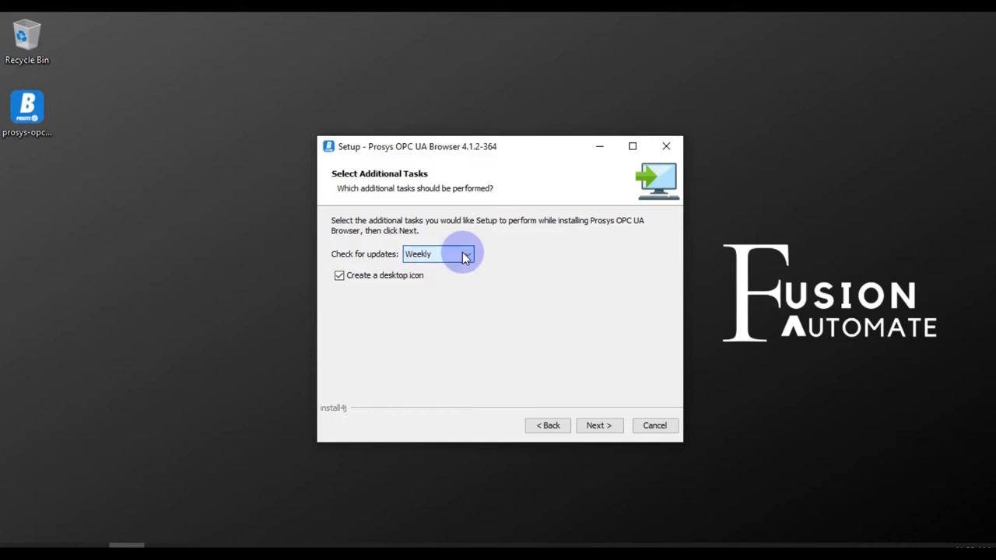
click(463, 255)
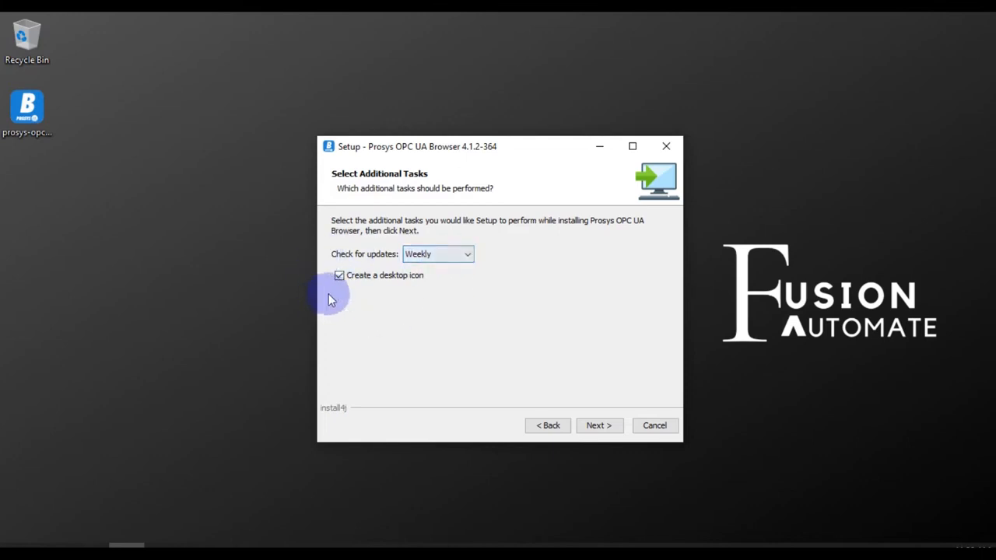
click(598, 425)
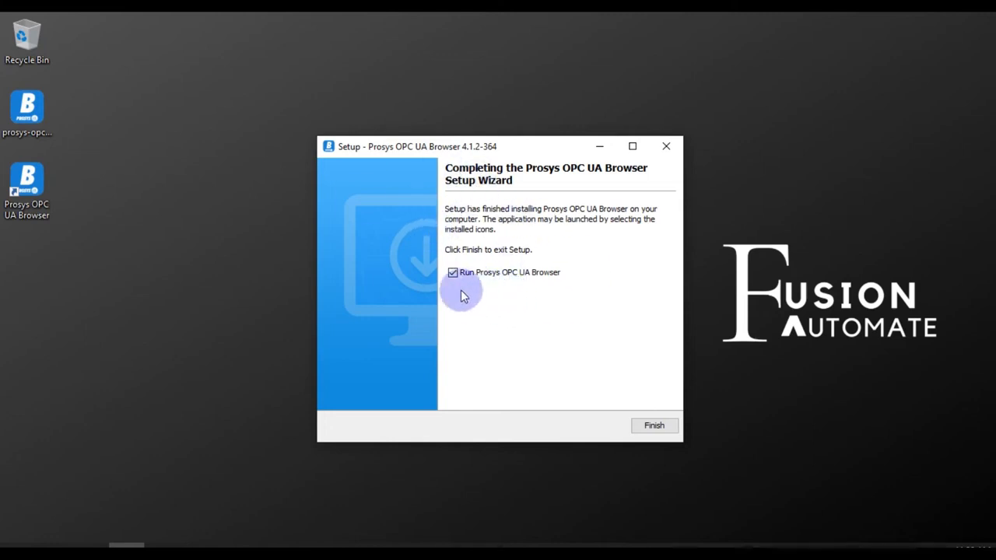
mouse_move(467, 286)
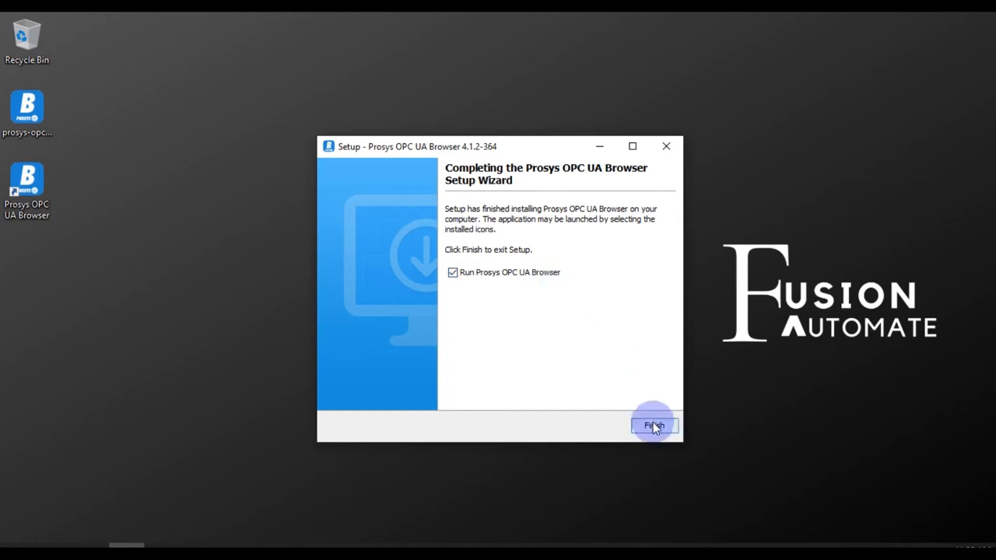
Finish setup with 'Run Prosys OPC UA Browser' ticked to launch the browser
click(653, 426)
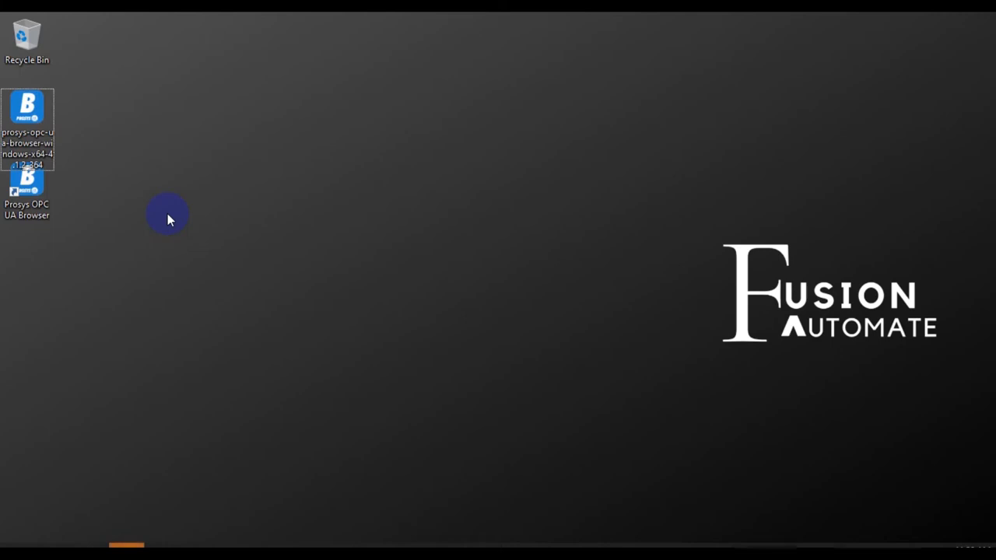
double_click(26, 182)
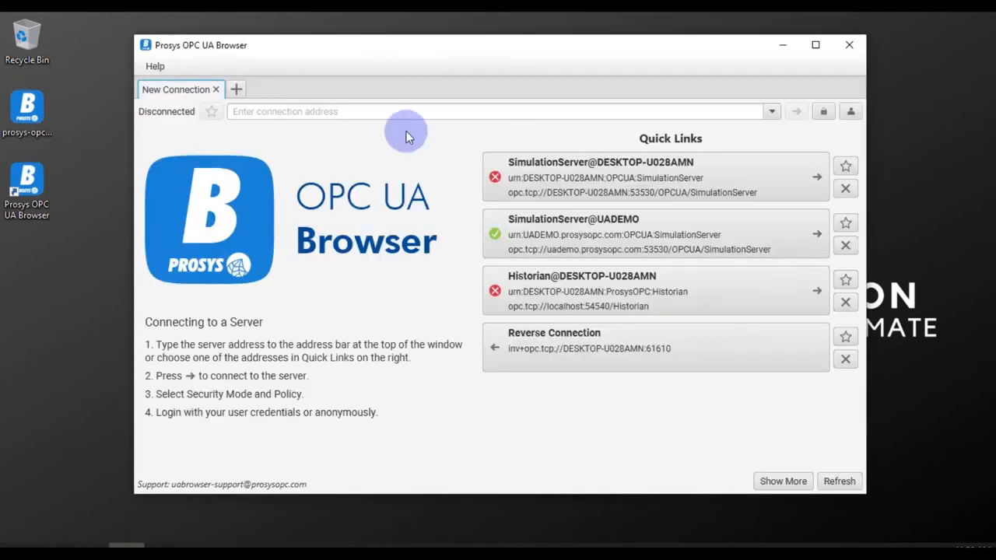
mouse_move(315, 49)
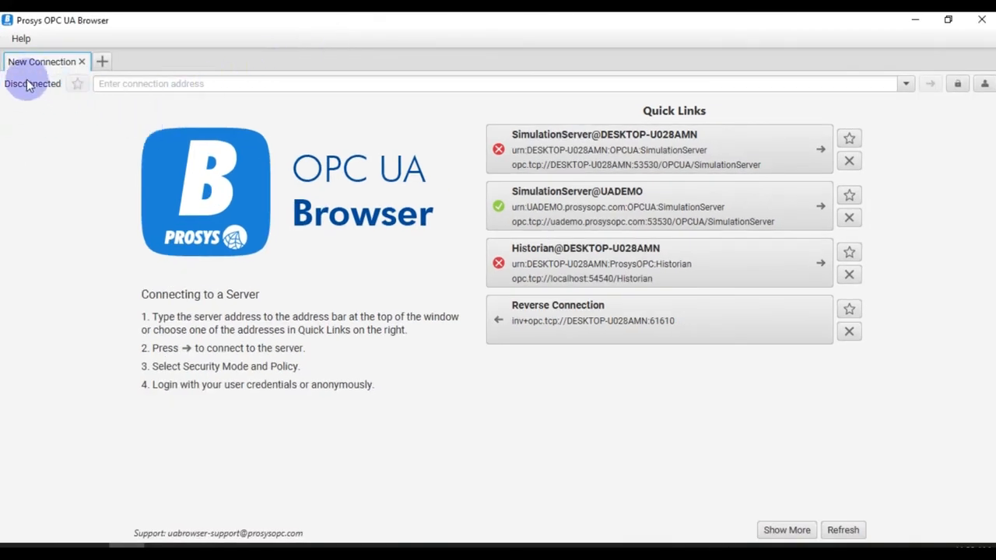
mouse_move(41, 98)
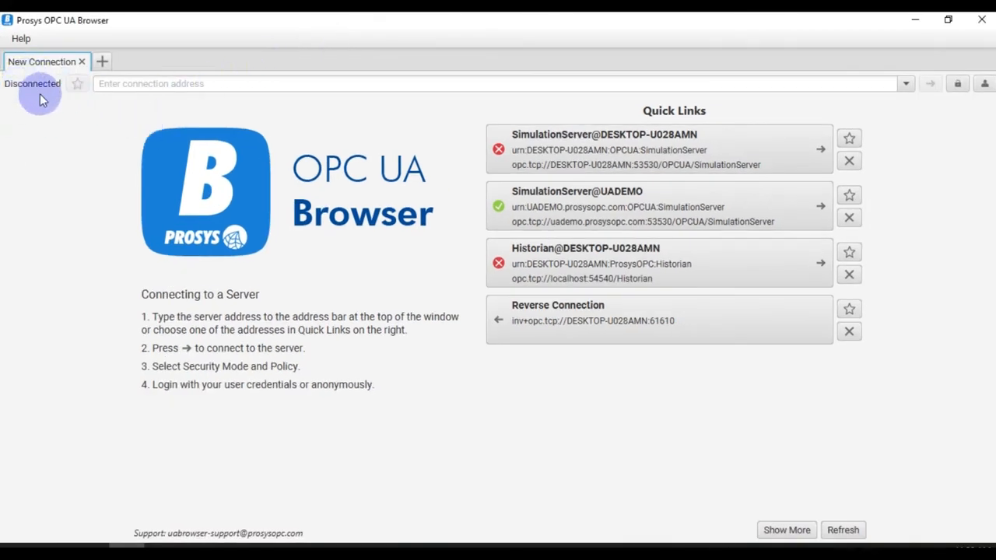
mouse_move(504, 186)
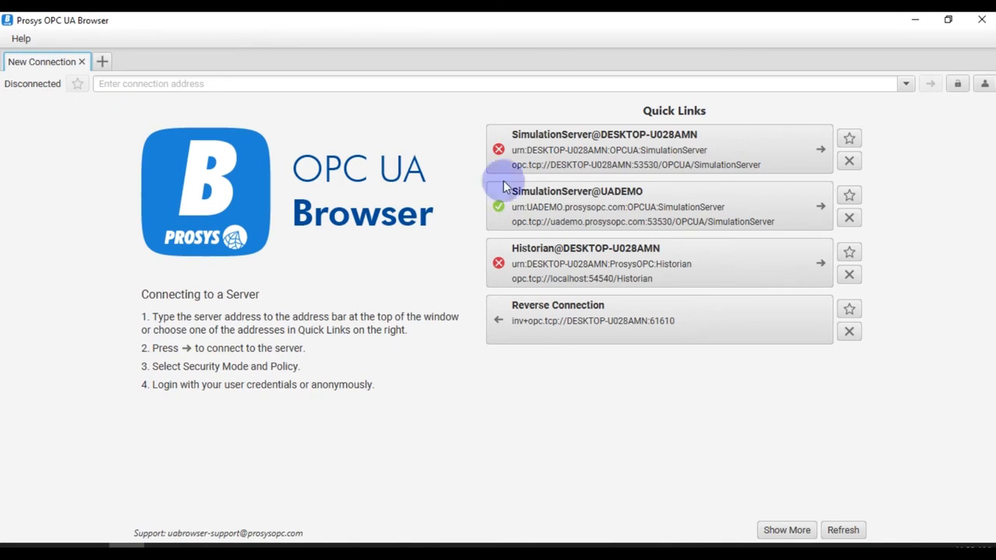
mouse_move(661, 155)
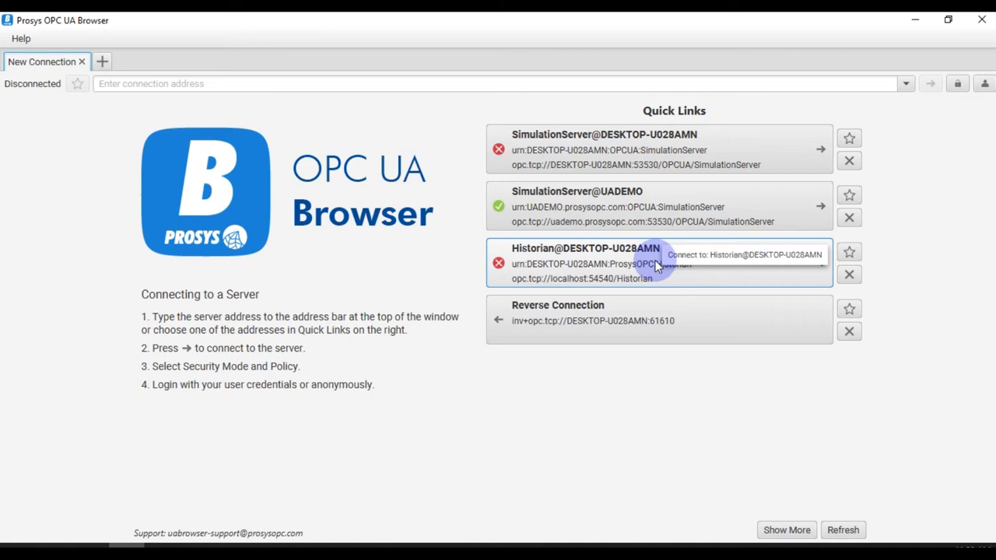
mouse_move(128, 90)
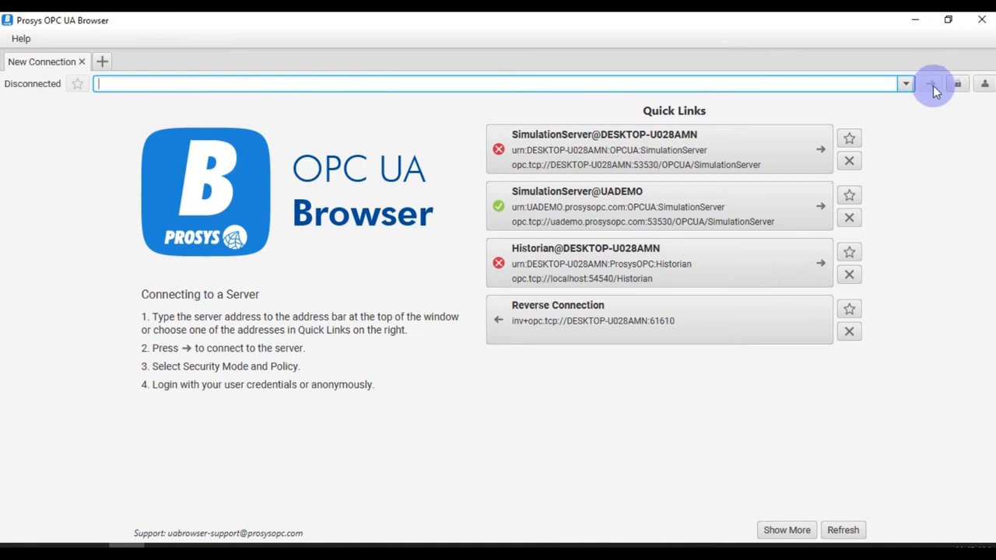
mouse_move(768, 192)
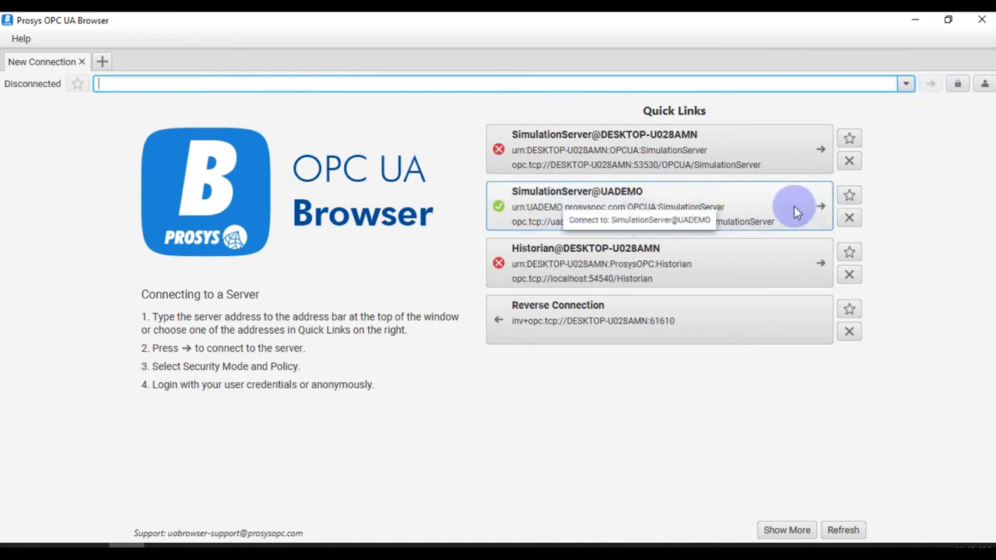
Pick the SimulationServer@UADEMO quick link to bring up Security Settings
click(820, 206)
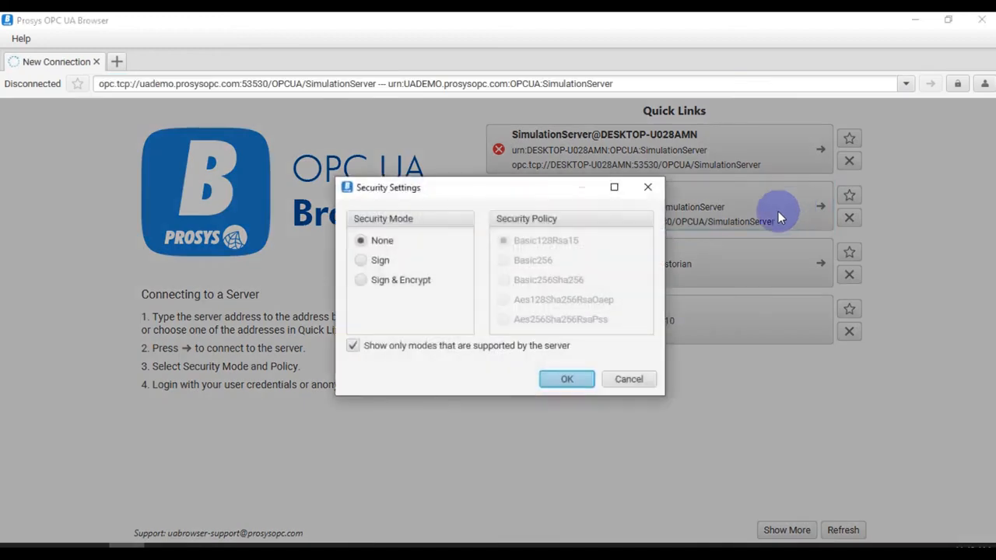
mouse_move(412, 241)
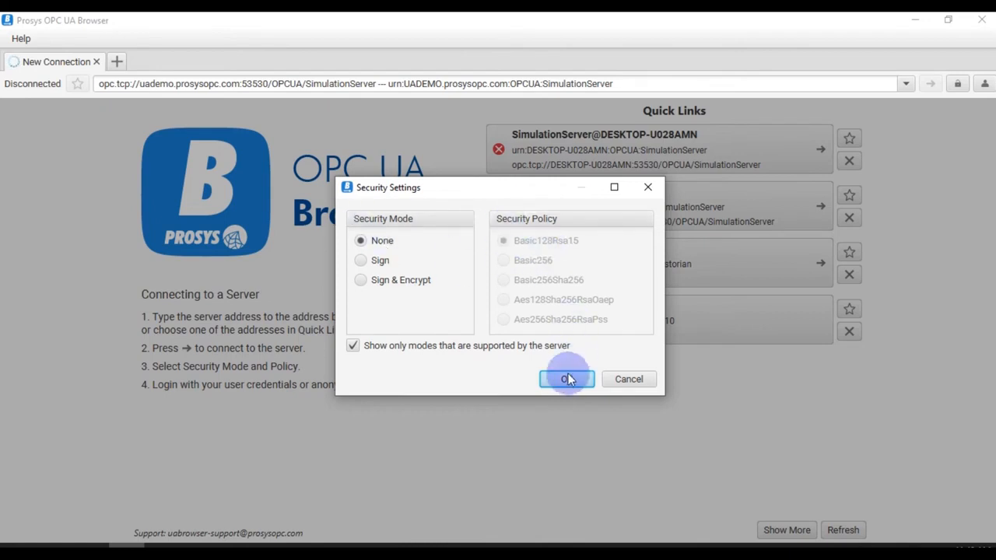
Confirm Security Mode None to connect to SimulationServer@UADEMO
click(566, 379)
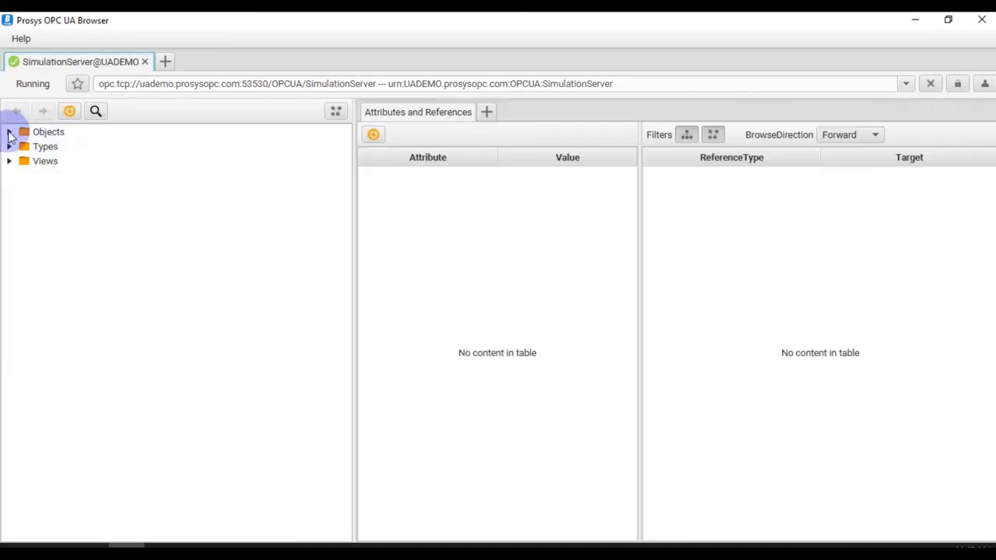
Expand Objects > Simulation and select Random to view its attributes
click(8, 132)
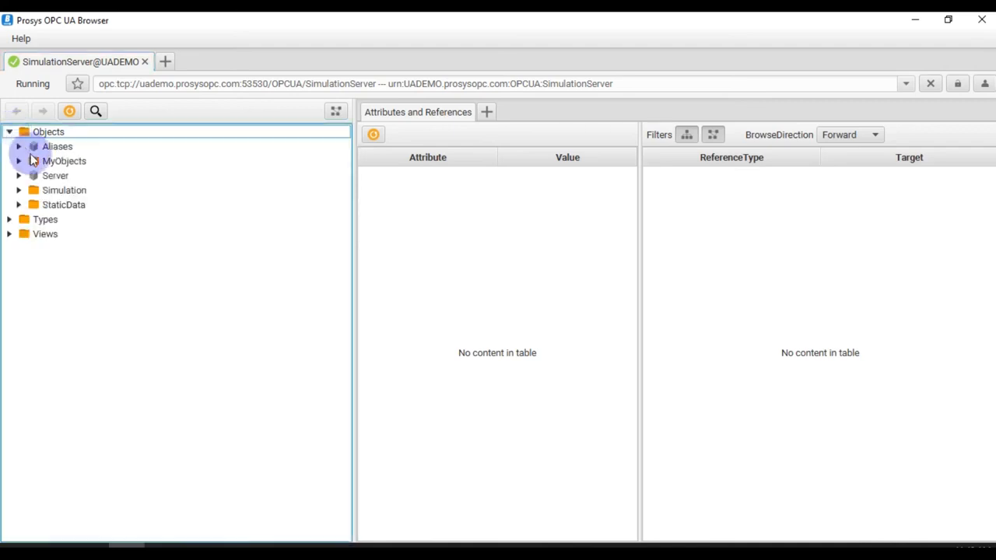
click(19, 190)
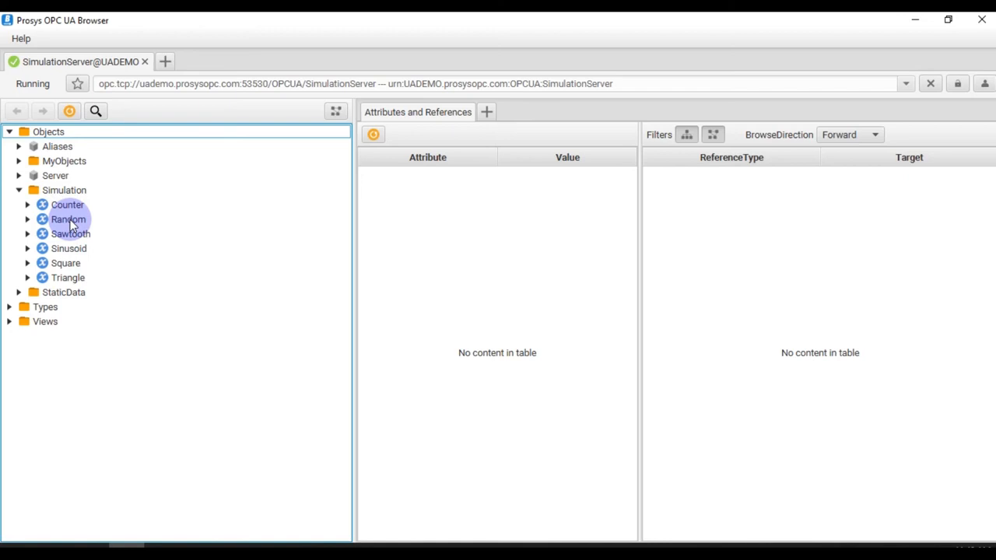
click(68, 219)
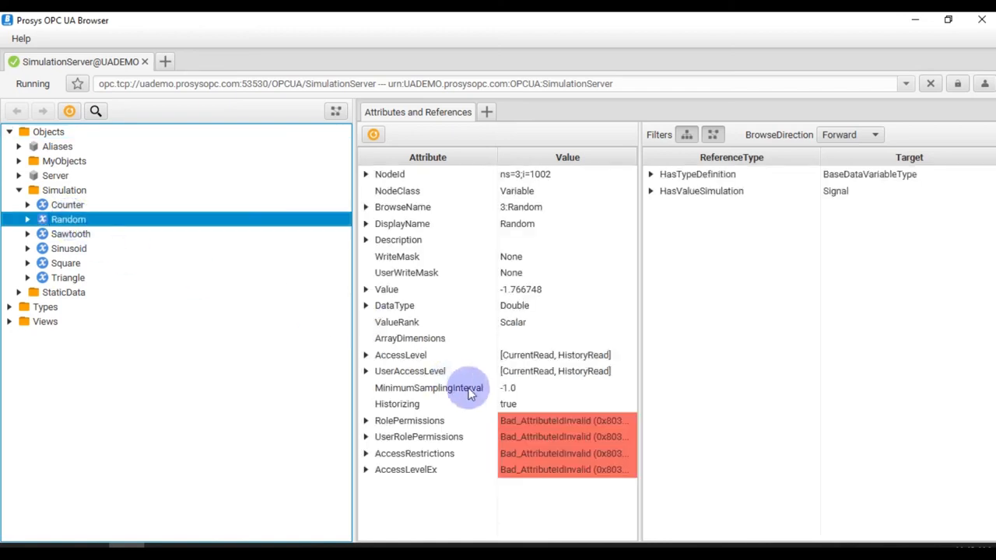
mouse_move(529, 298)
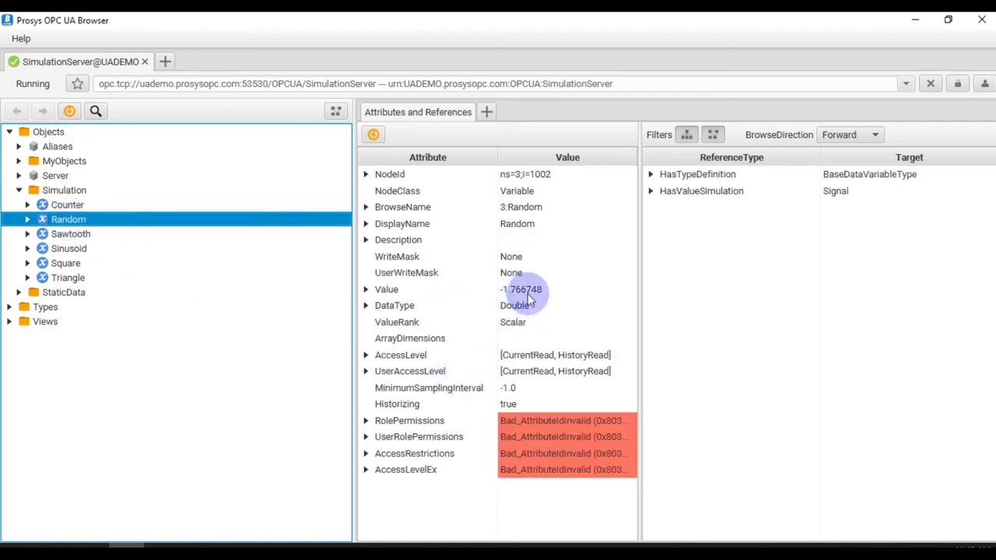
mouse_move(539, 302)
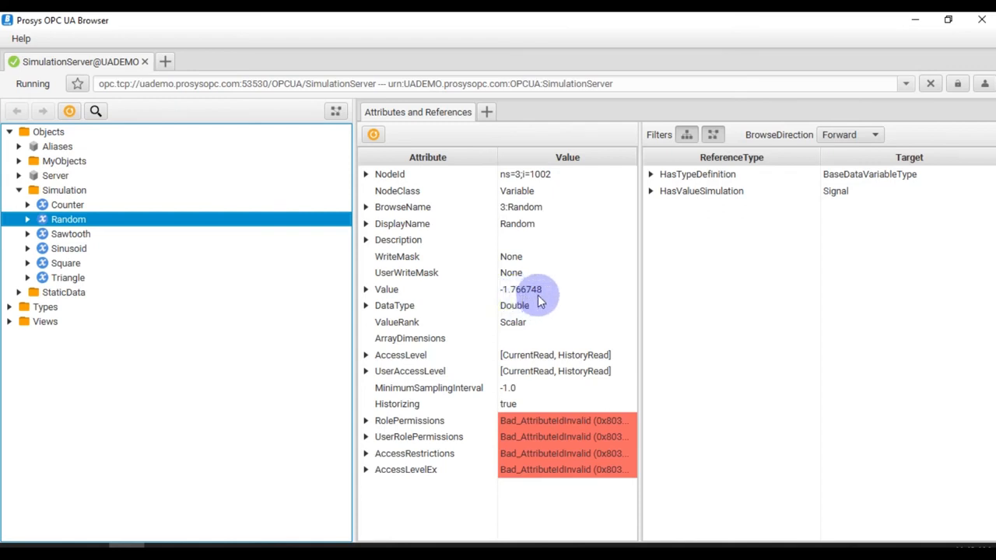
mouse_move(539, 302)
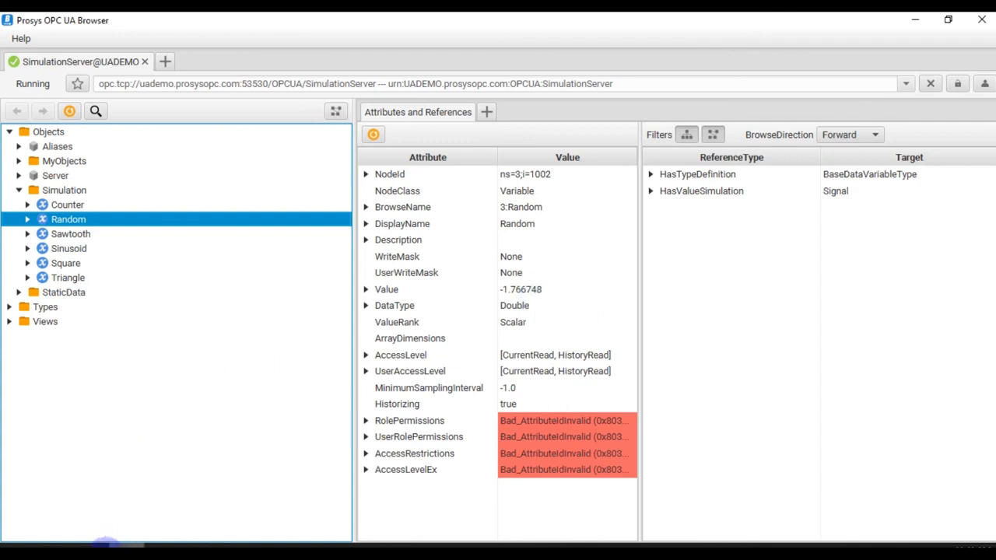
mouse_move(587, 385)
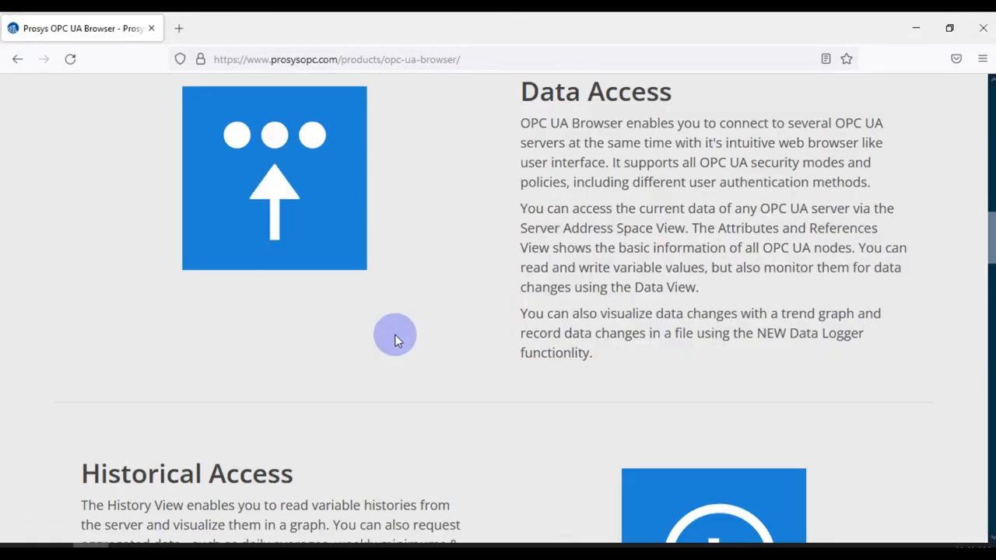
scroll(down, 3)
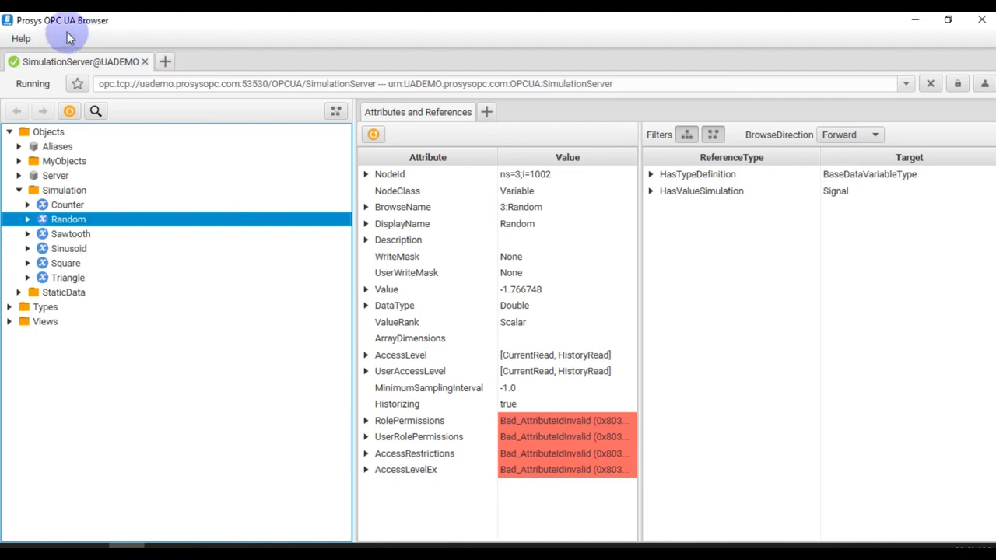
mouse_move(482, 210)
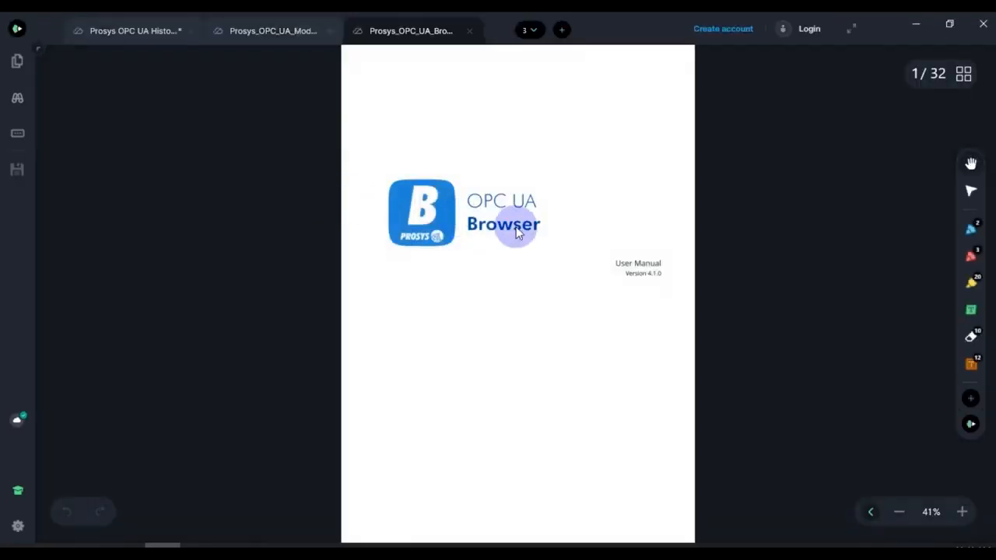
click(961, 511)
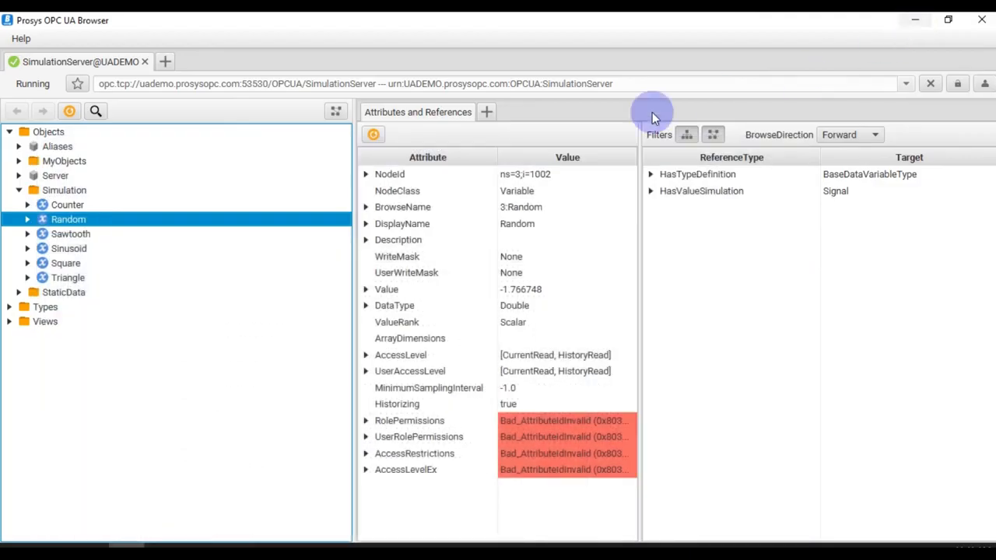
mouse_move(591, 268)
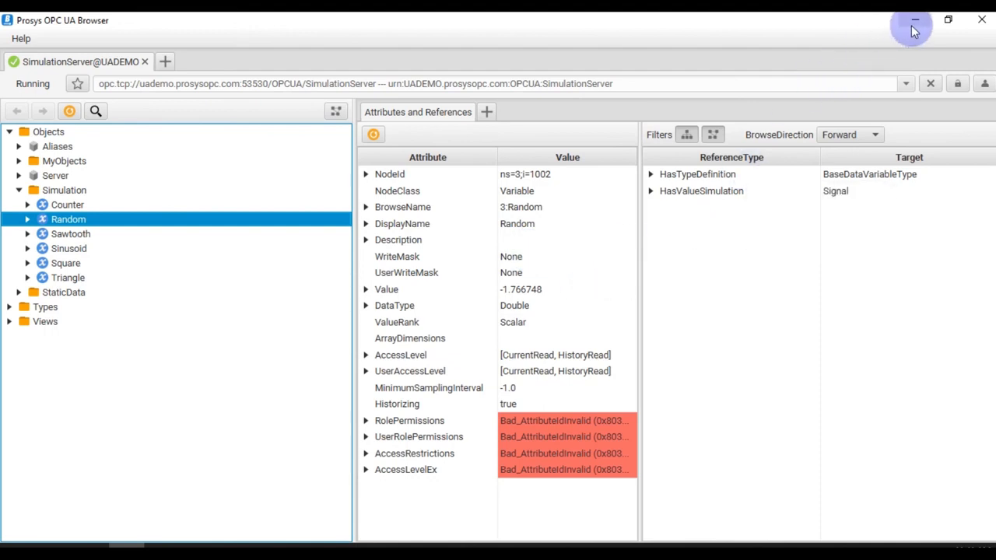
mouse_move(915, 19)
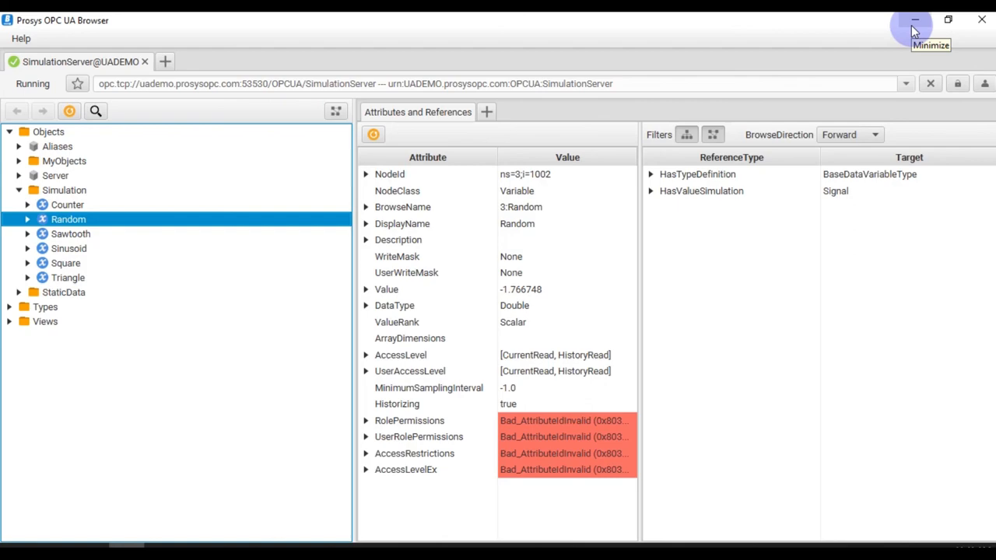
Minimize the browser window and scroll the Telegram channel on the desktop
click(914, 20)
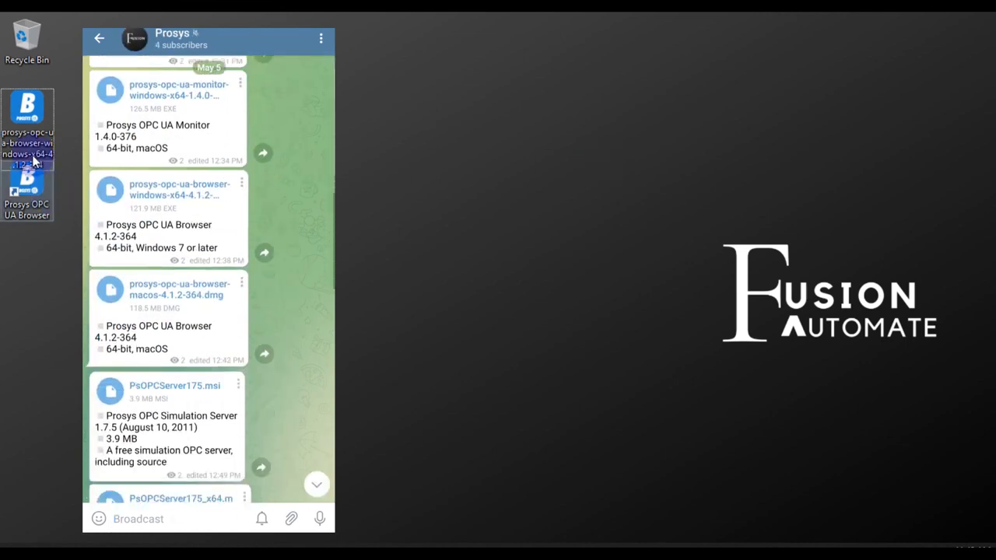
scroll(down, 3)
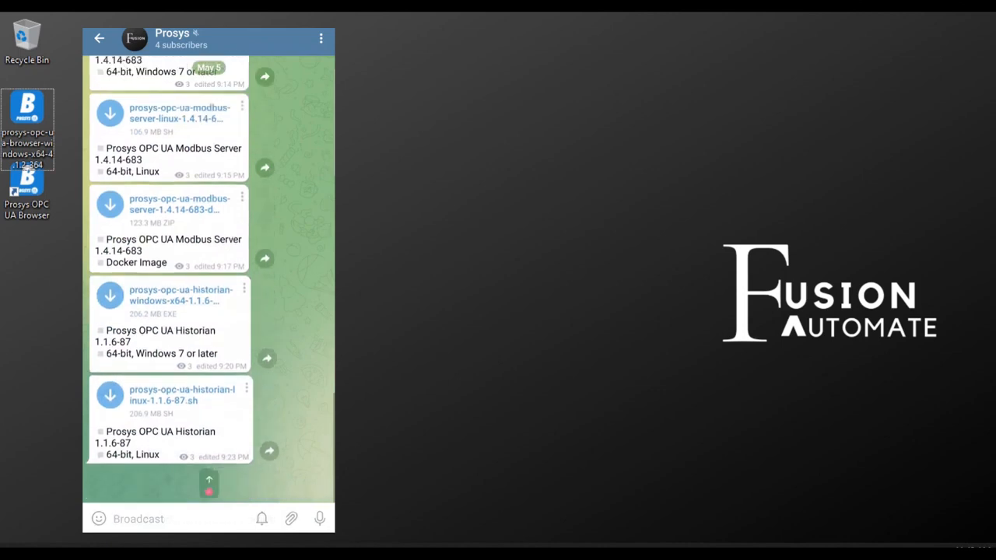